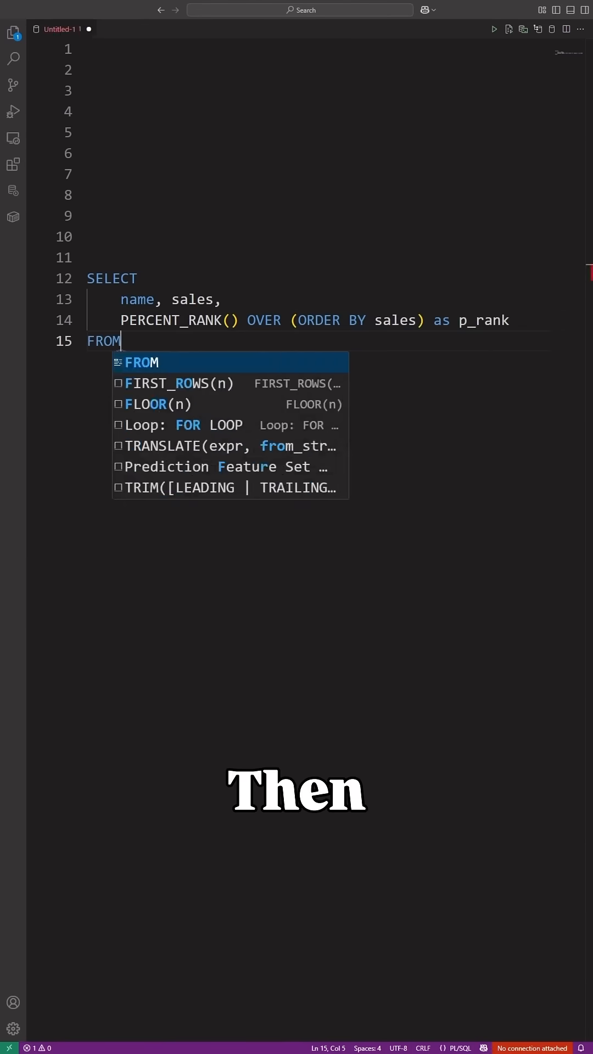
pyautogui.write('sales_data;')
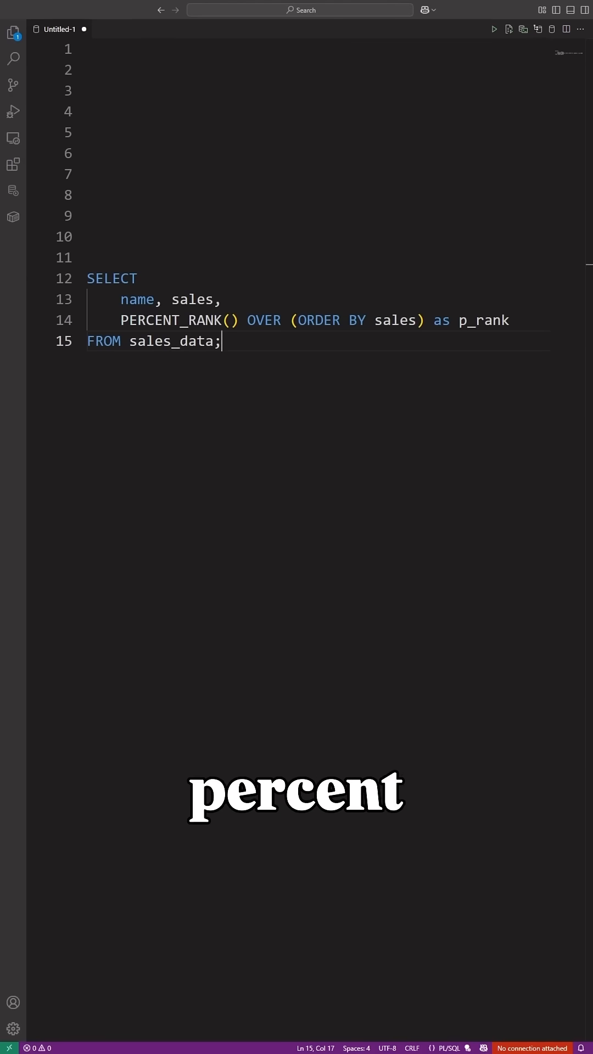